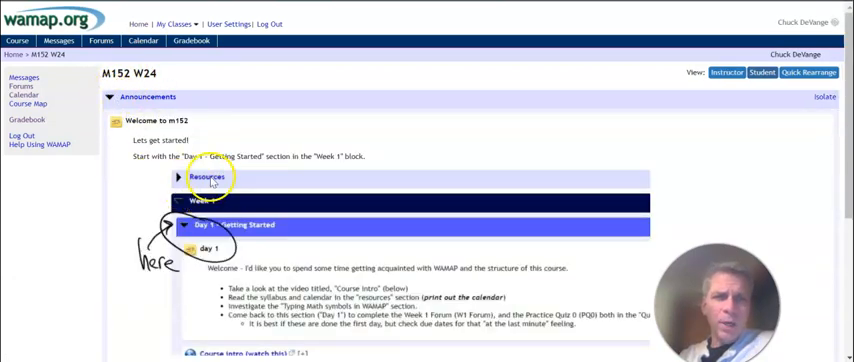
View the M152 W24 course page in Instructor view, then switch back to Student view.
scroll(down, 3)
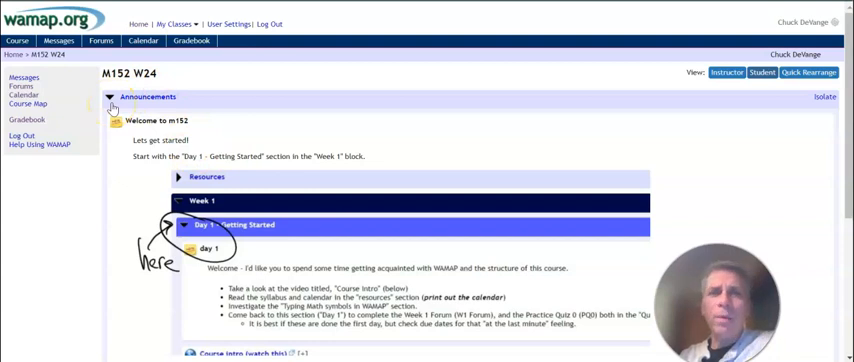
click(108, 96)
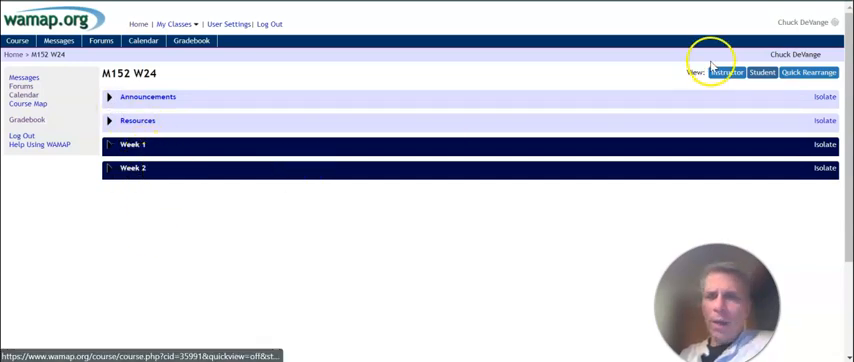
click(726, 72)
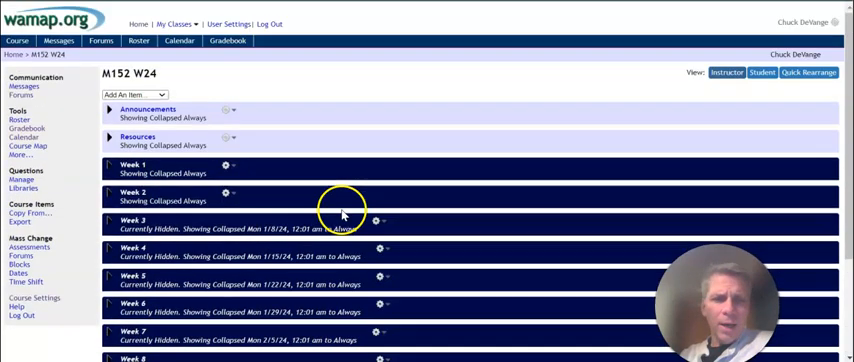
click(762, 72)
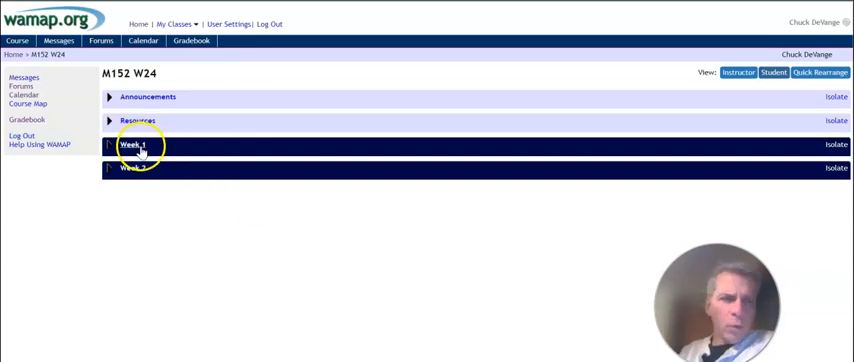
Expand Week 1 and its 4.10 (volume 1) problem set, collapse it, then expand Week 2's section list.
click(130, 144)
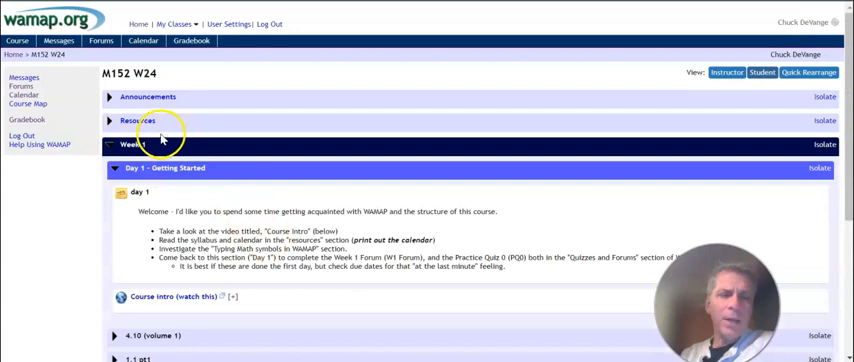
scroll(down, 3)
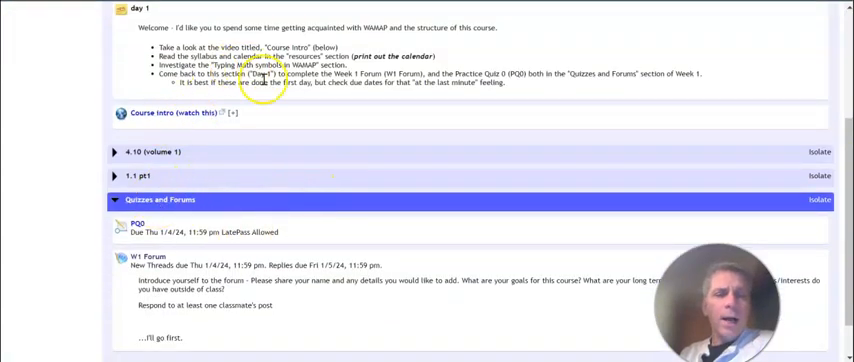
scroll(up, 3)
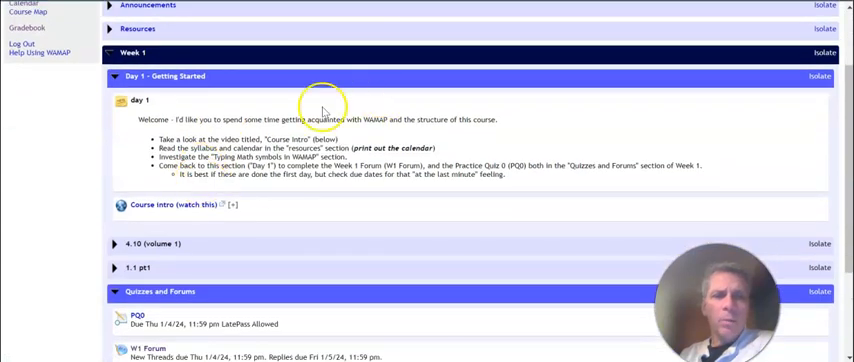
scroll(down, 3)
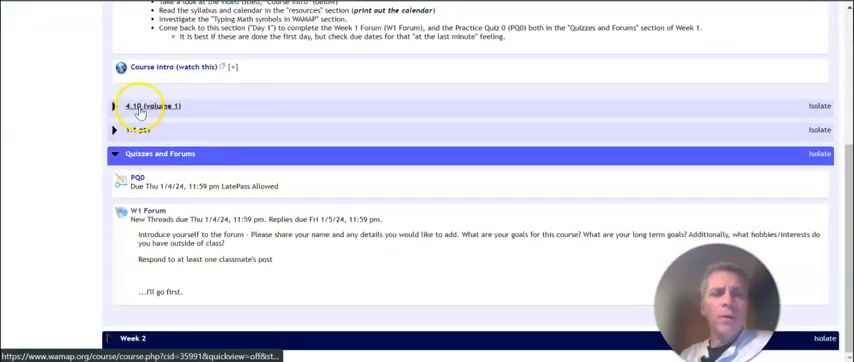
click(116, 106)
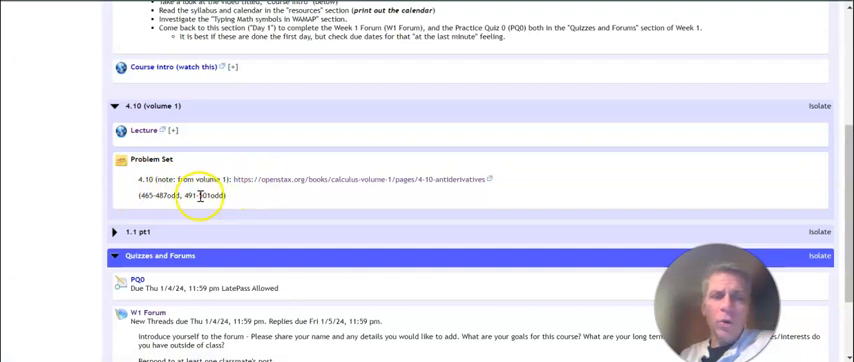
click(114, 104)
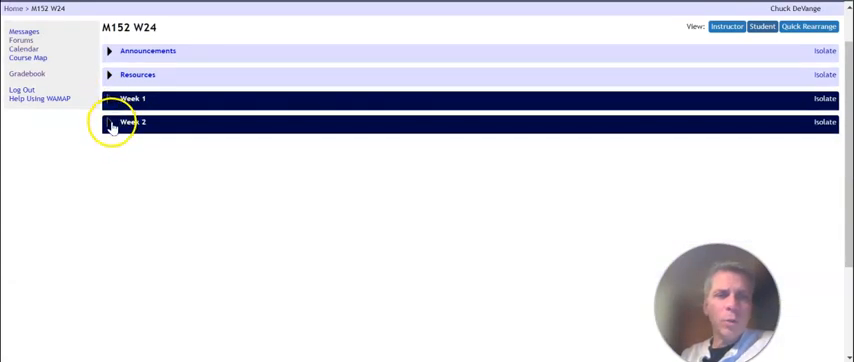
click(108, 122)
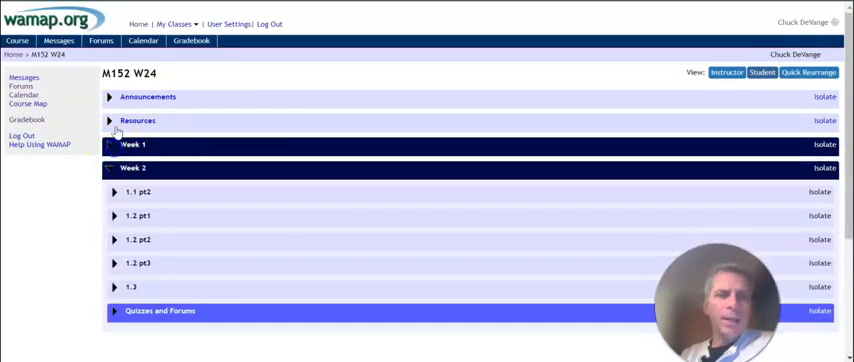
Open the course syllabus PDF from the Resources block.
click(140, 120)
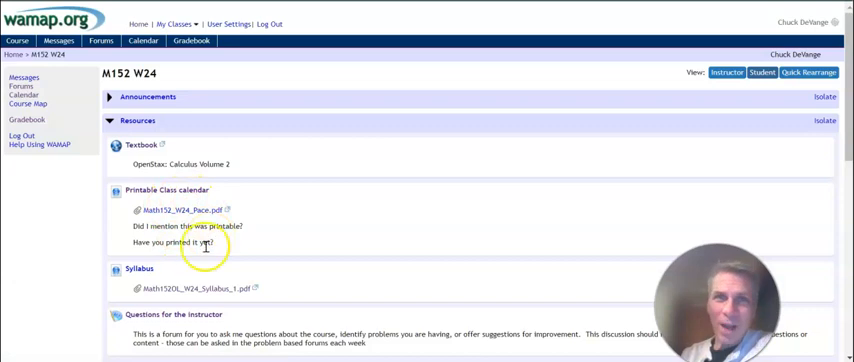
scroll(down, 3)
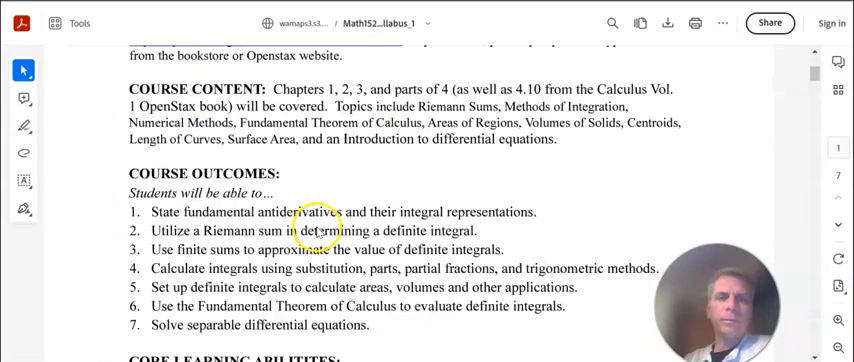
Scroll the syllabus past the calendar, grading scale and grade weights to the ungraded homework section.
scroll(down, 3)
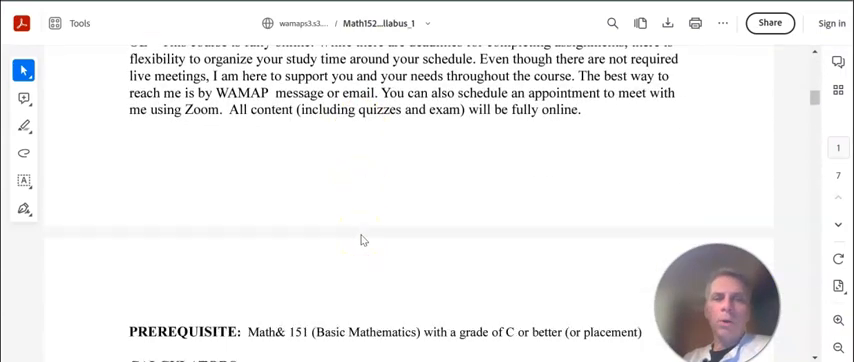
scroll(down, 3)
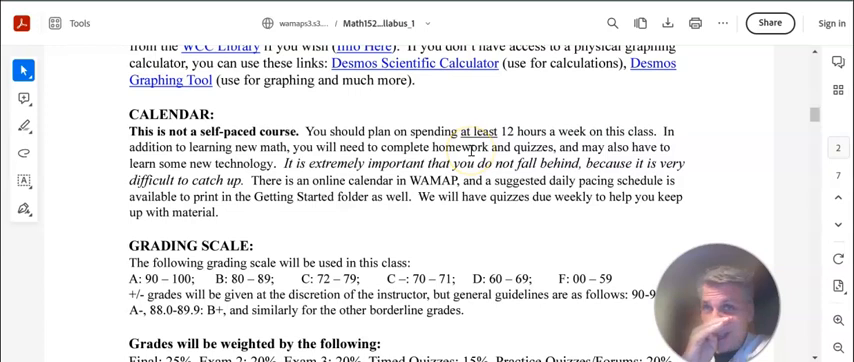
scroll(down, 3)
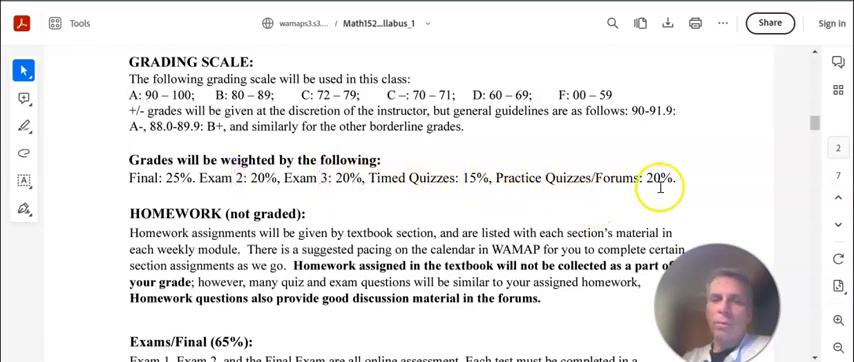
scroll(down, 3)
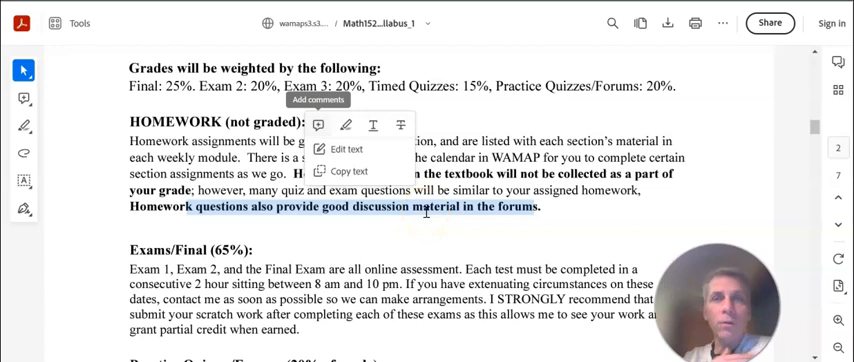
Scroll the syllabus past Exams/Final and Practice Quizzes/Forums to the Timed Quizzes section.
scroll(down, 3)
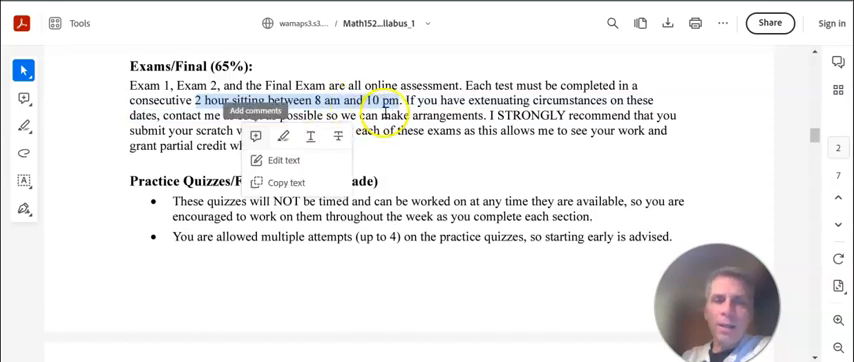
mouse_move(338, 136)
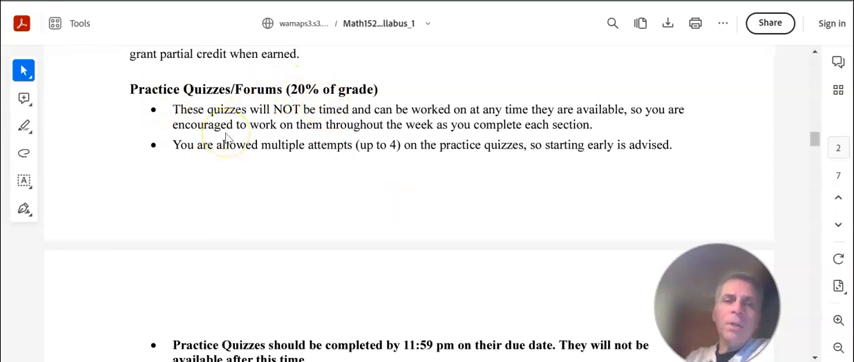
scroll(down, 3)
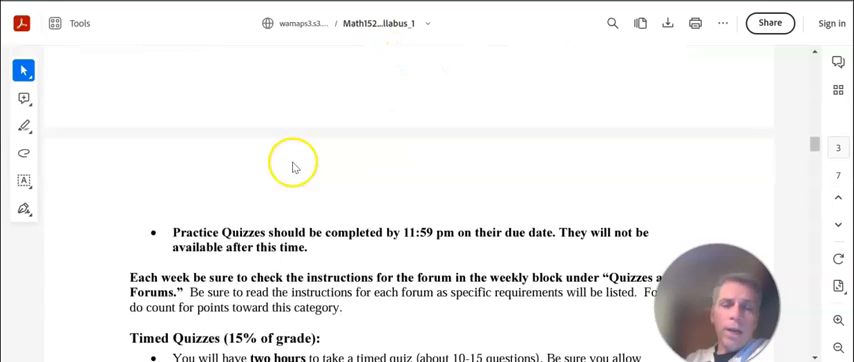
scroll(down, 3)
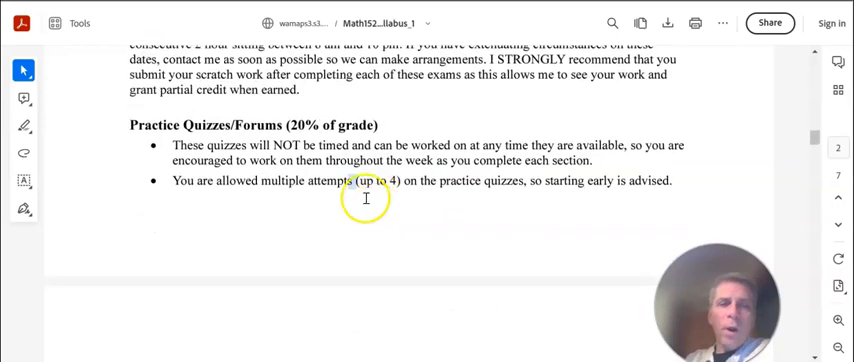
mouse_move(288, 124)
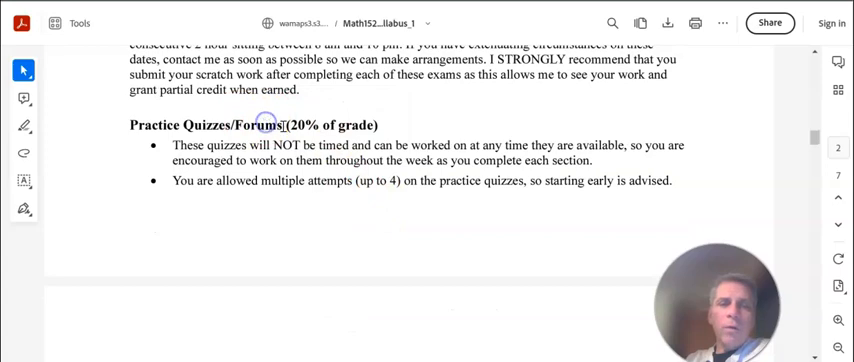
scroll(down, 3)
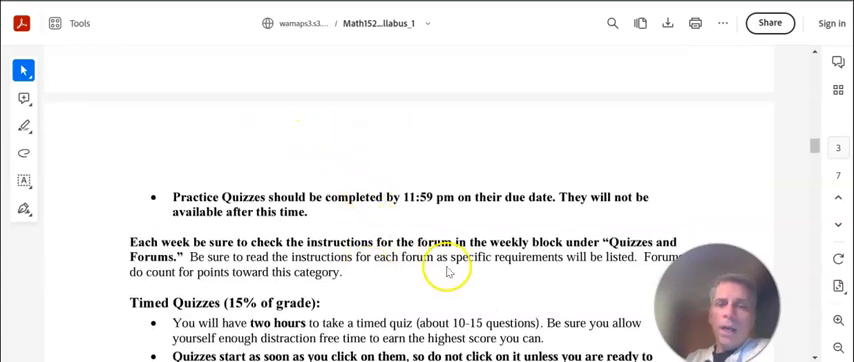
scroll(down, 3)
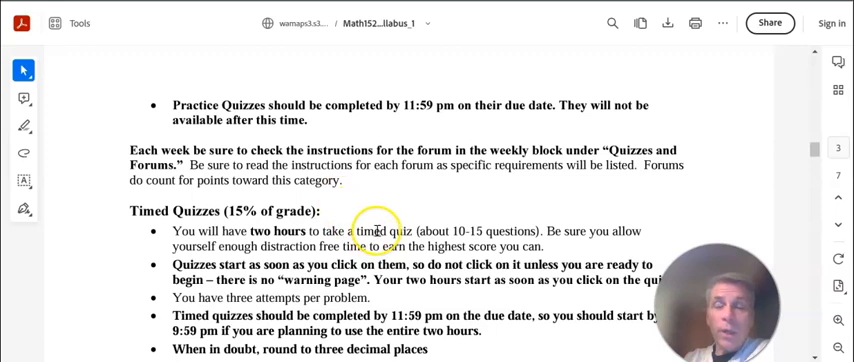
Read the Important Note, selecting the three-decimal rounding rule and the 11:59 pm final-deadline sentence.
scroll(down, 3)
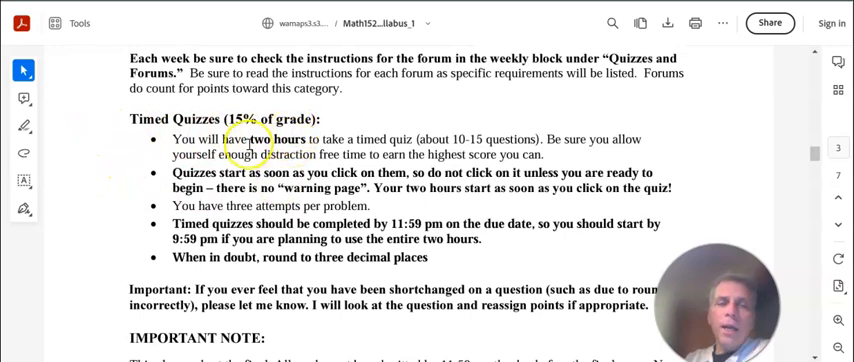
double_click(280, 138)
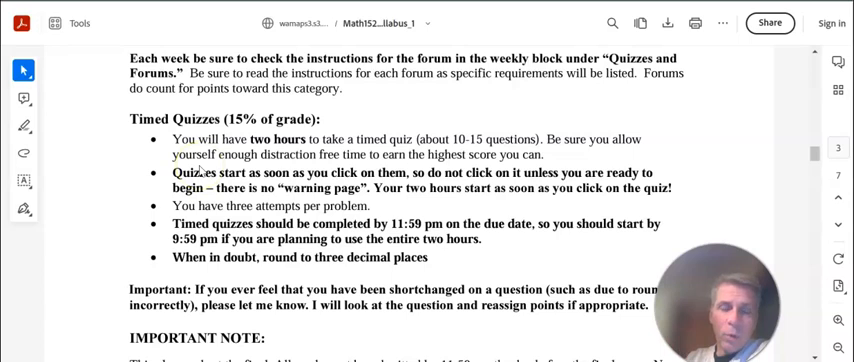
scroll(down, 3)
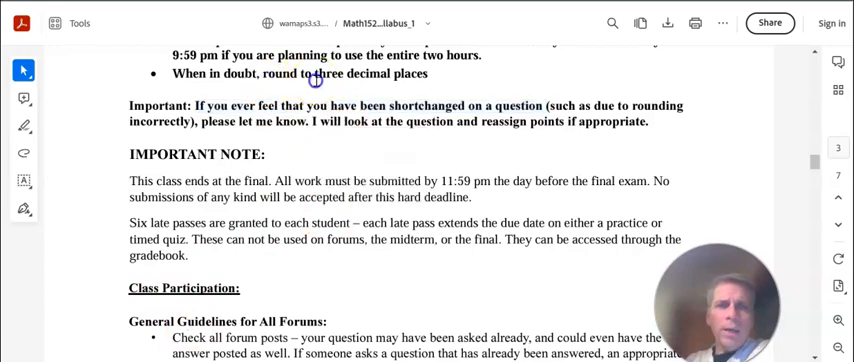
double_click(396, 72)
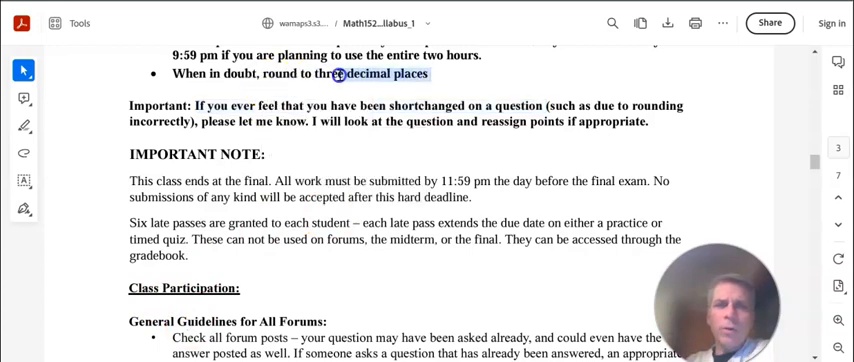
double_click(388, 74)
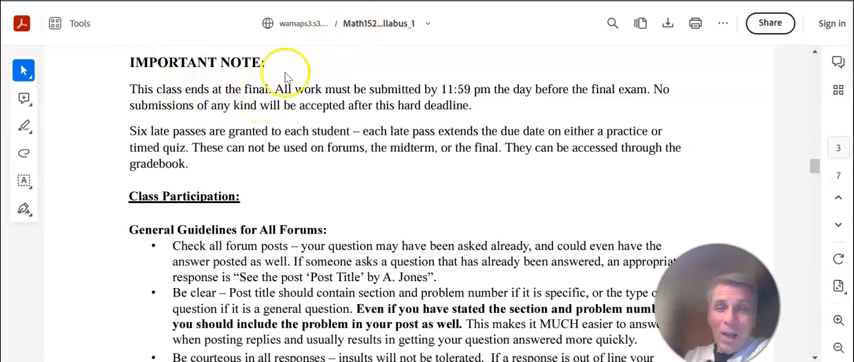
drag(276, 88, 470, 104)
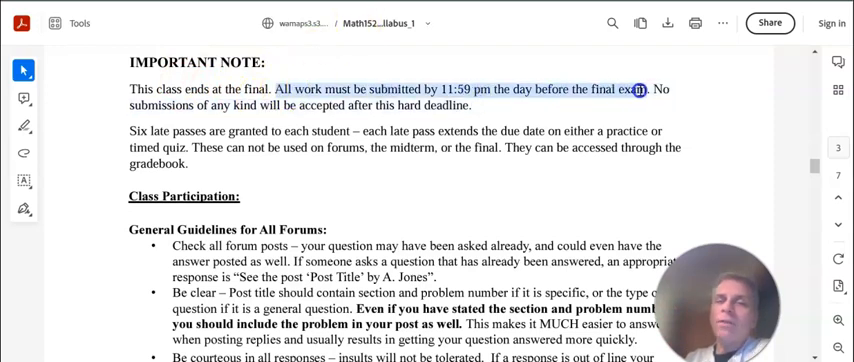
click(636, 88)
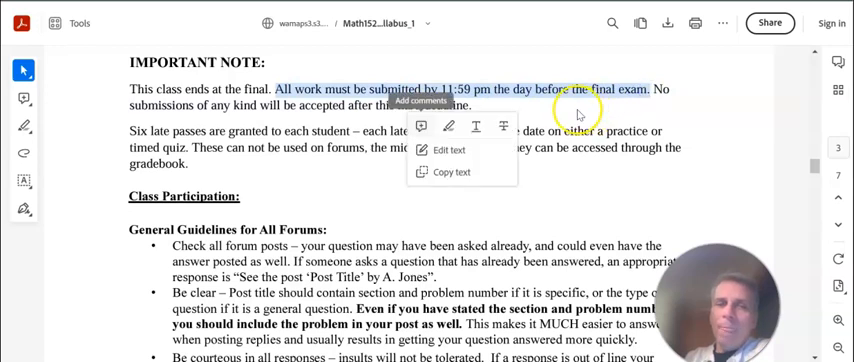
mouse_move(544, 84)
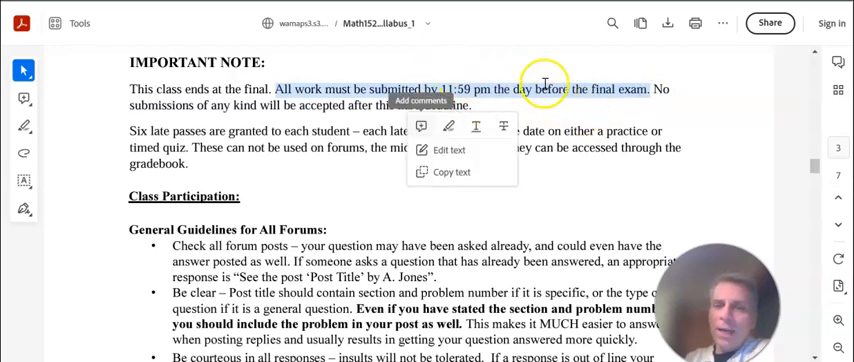
mouse_move(504, 64)
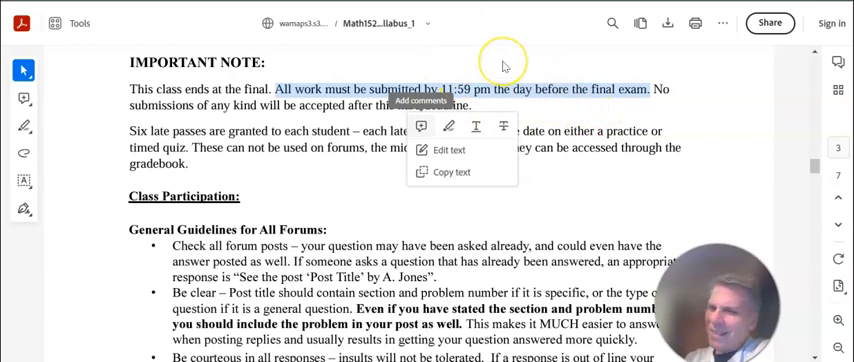
mouse_move(588, 106)
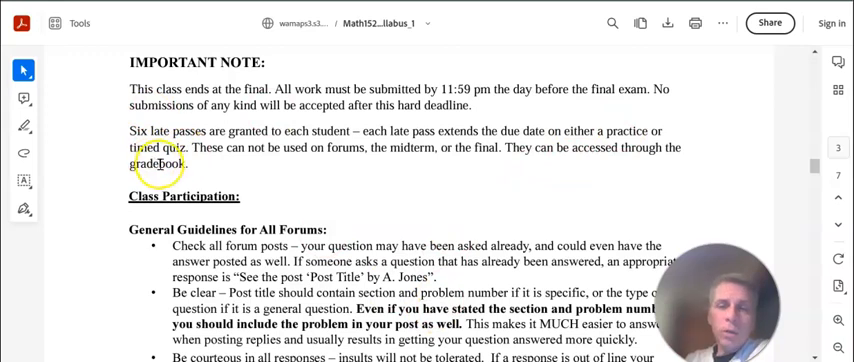
mouse_move(360, 228)
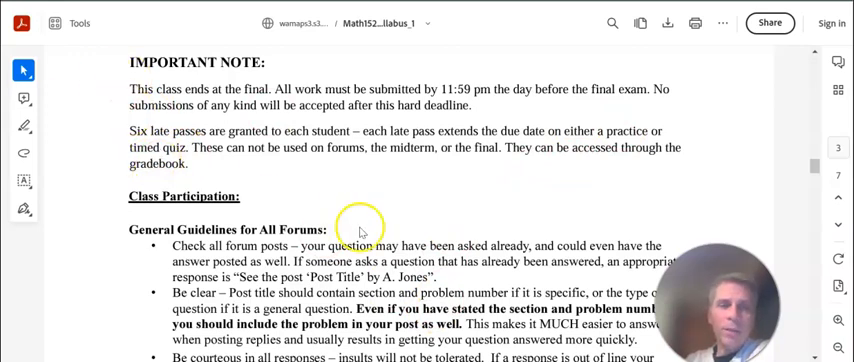
Scroll through the Class Participation and forum guidelines, ending on the WAMAP course page.
scroll(down, 3)
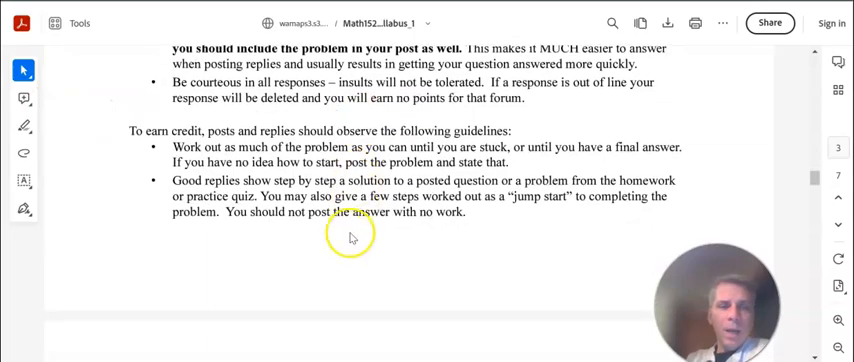
scroll(down, 3)
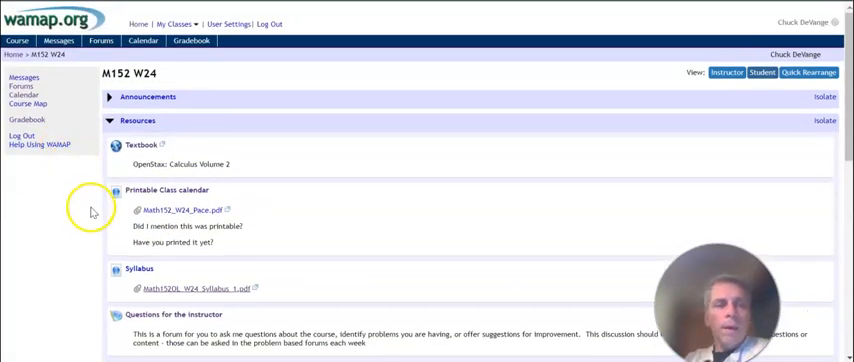
Scroll the printable class calendar through the Weeks 2–5 due dates around Exam 1.
scroll(down, 3)
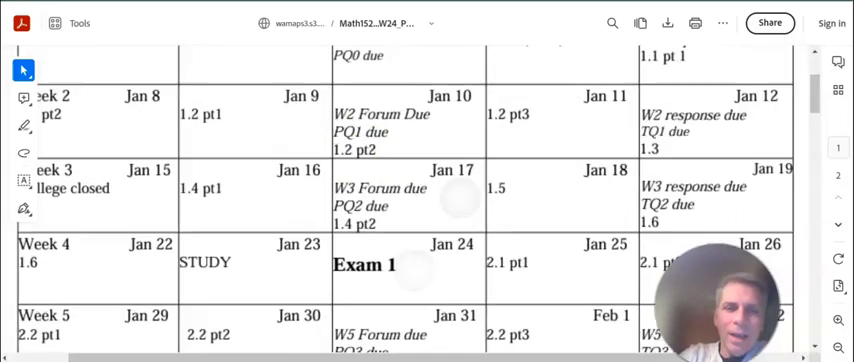
scroll(down, 3)
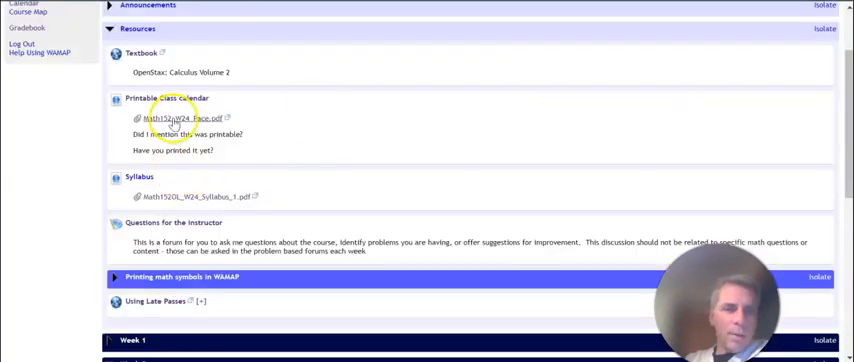
Expand Week 2's 1.2 pt3 entry in WAMAP, then bring the class calendar PDF back up.
scroll(down, 3)
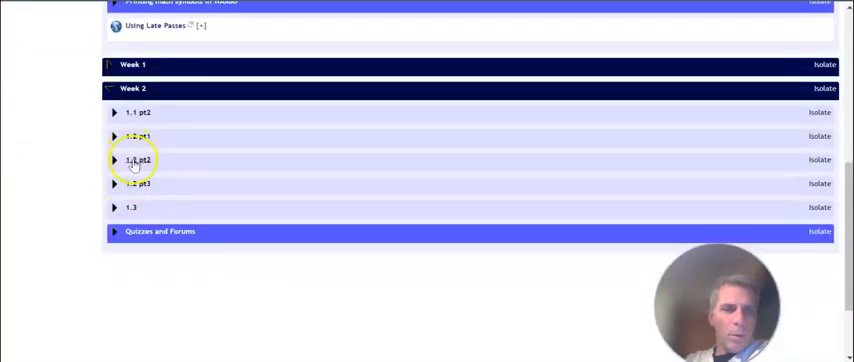
click(114, 184)
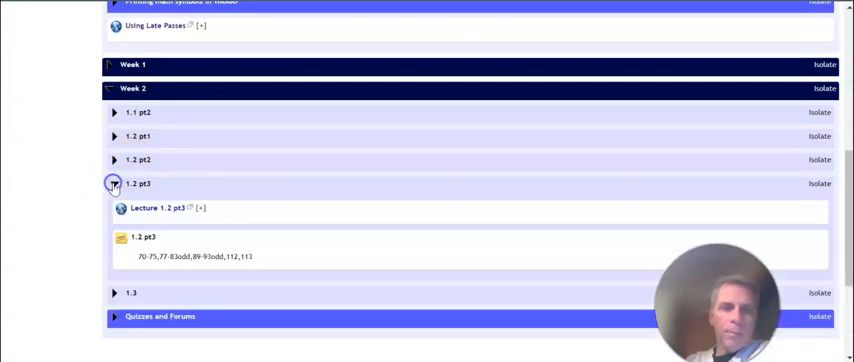
click(114, 184)
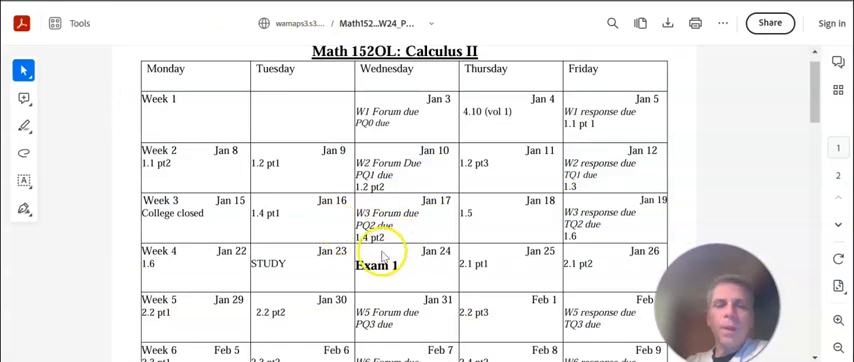
Scroll the calendar to Exam 2 and the FINAL week and select the STUDY day on Jan 23.
scroll(down, 3)
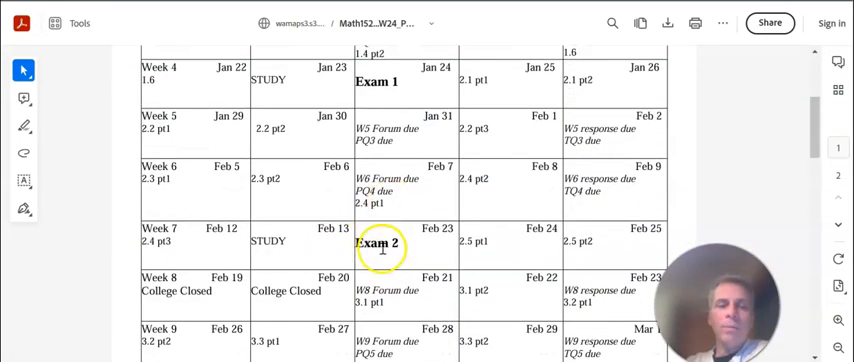
scroll(down, 3)
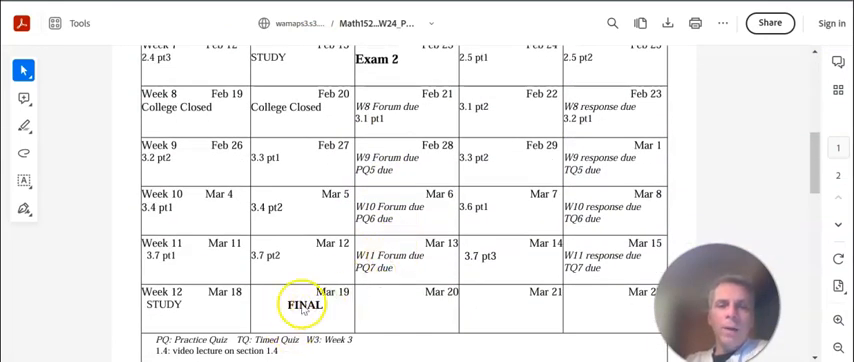
scroll(up, 3)
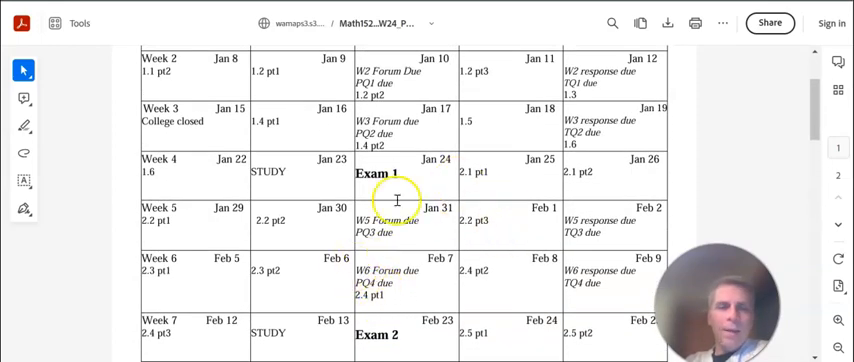
double_click(266, 172)
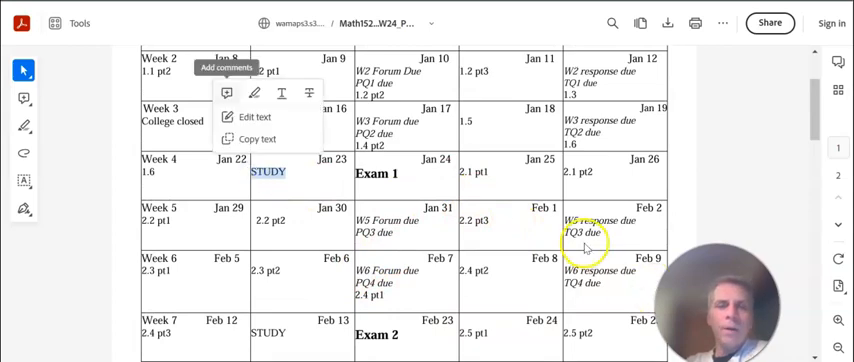
scroll(down, 3)
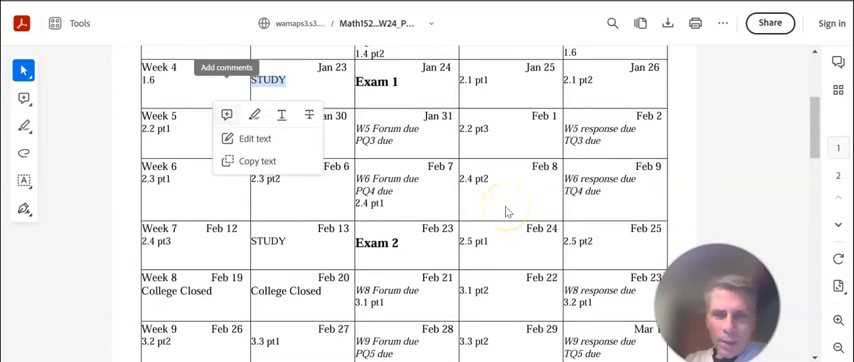
scroll(up, 3)
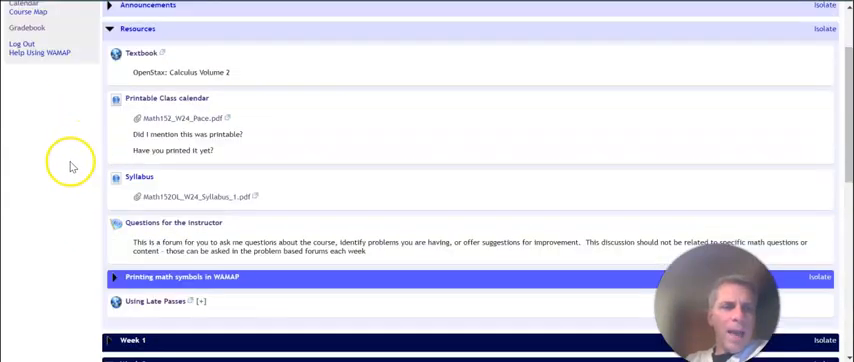
Check the empty Messages list, return to the course home in Instructor view and start a New Message.
scroll(up, 3)
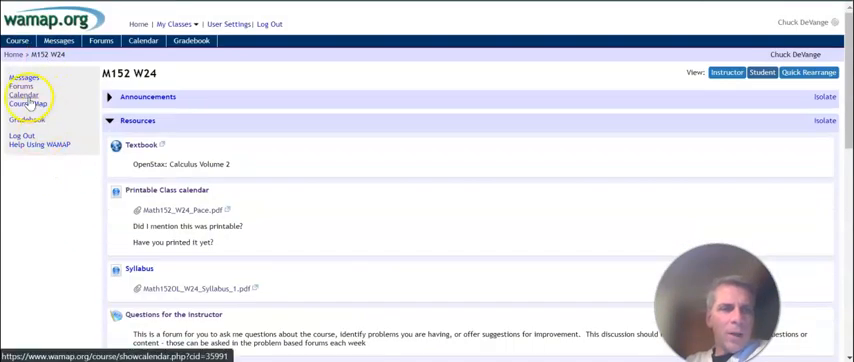
click(22, 96)
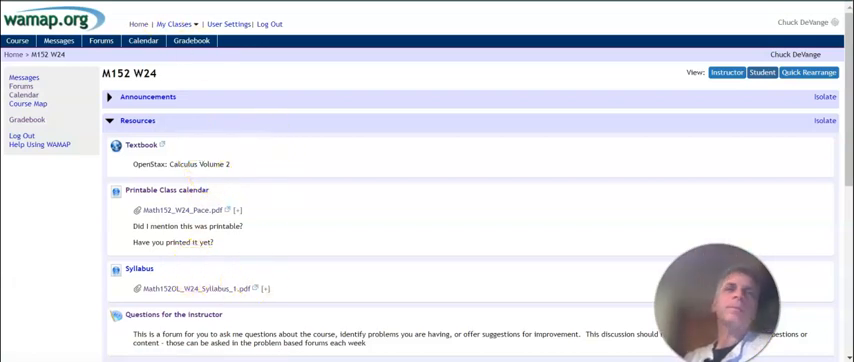
mouse_move(176, 118)
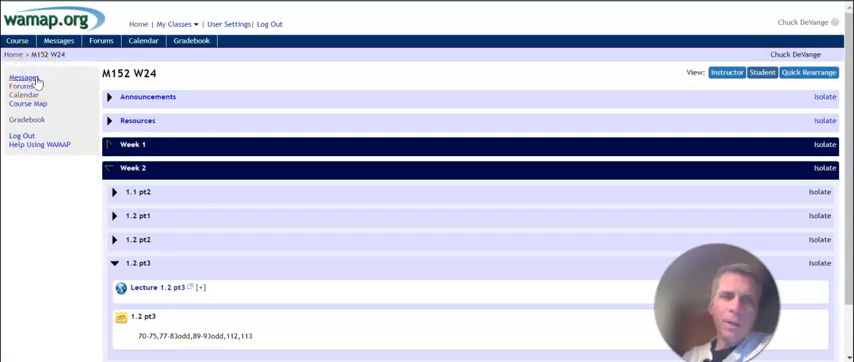
click(24, 80)
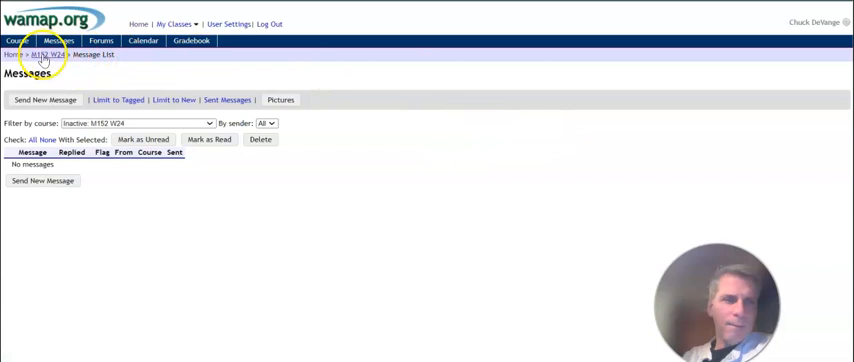
click(44, 54)
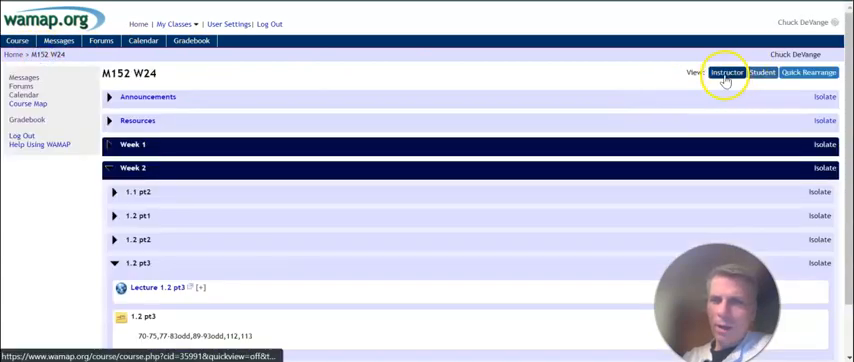
click(726, 72)
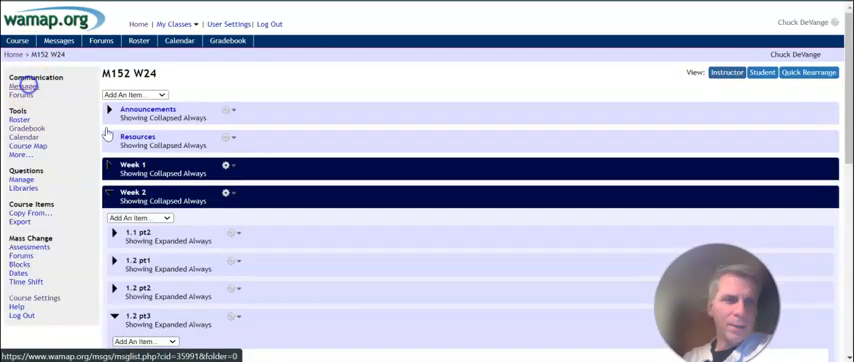
click(20, 86)
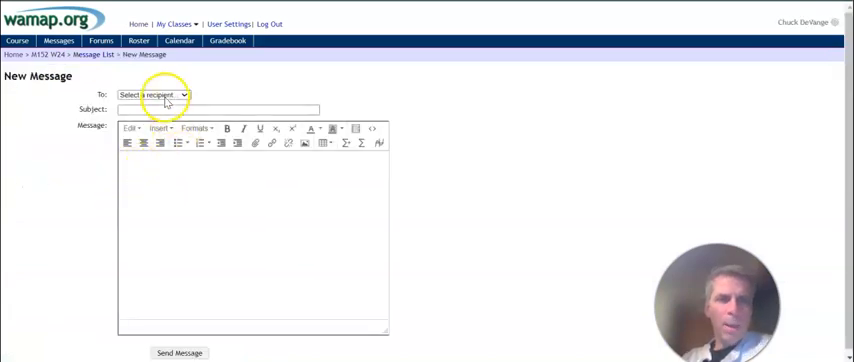
Address the message to the instructor, add a subject, enter √(x²+7) via the /sq shortcut, then return to the course page.
click(152, 94)
text(ertert)
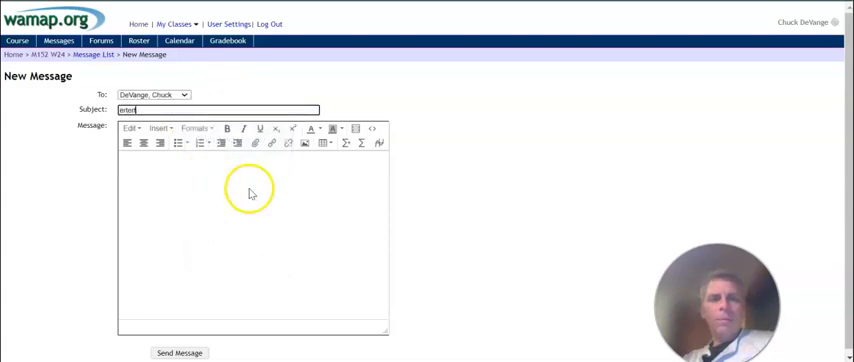
text(ffdjs)
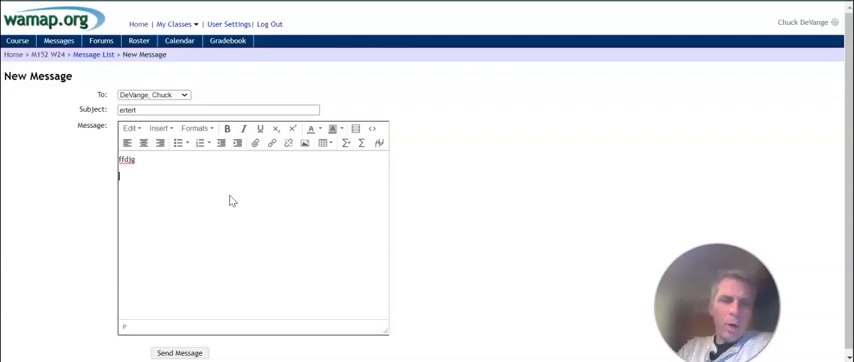
mouse_move(344, 144)
text(`(5x^2+7)
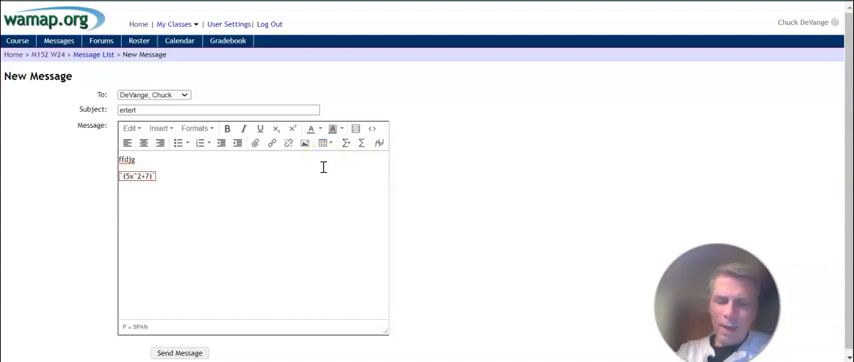
text(/sq)
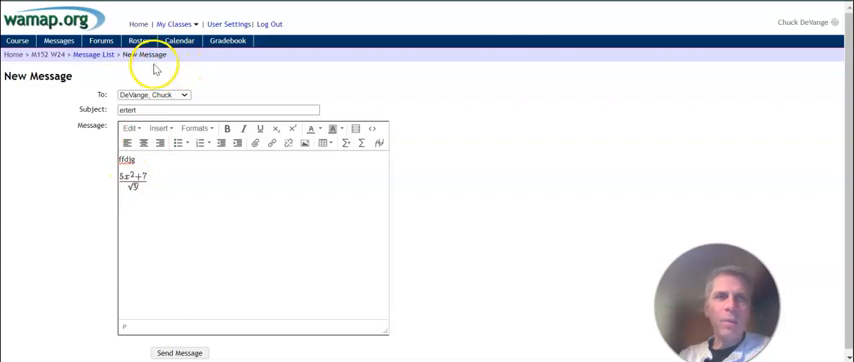
mouse_move(44, 54)
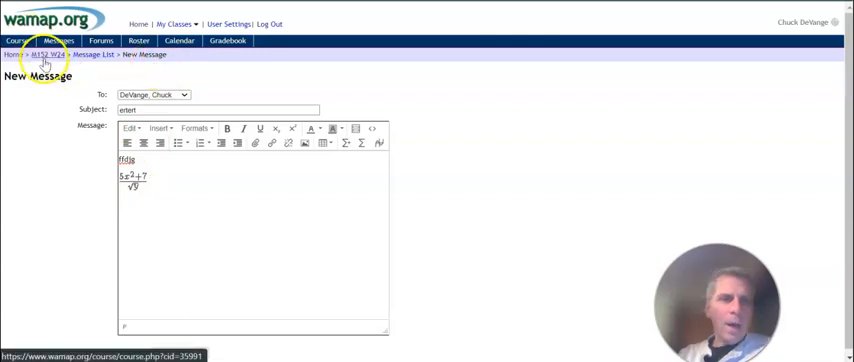
click(44, 56)
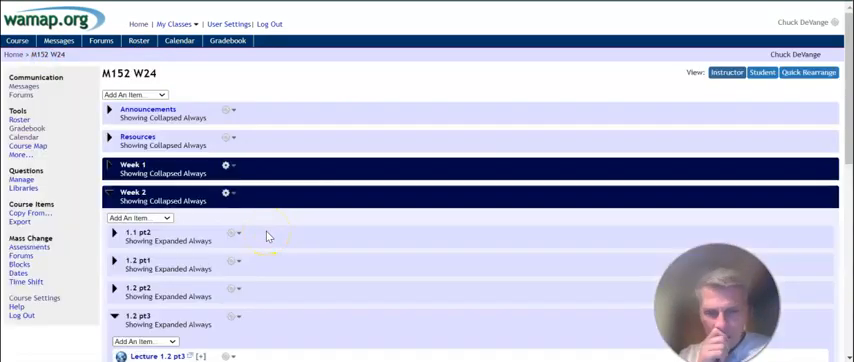